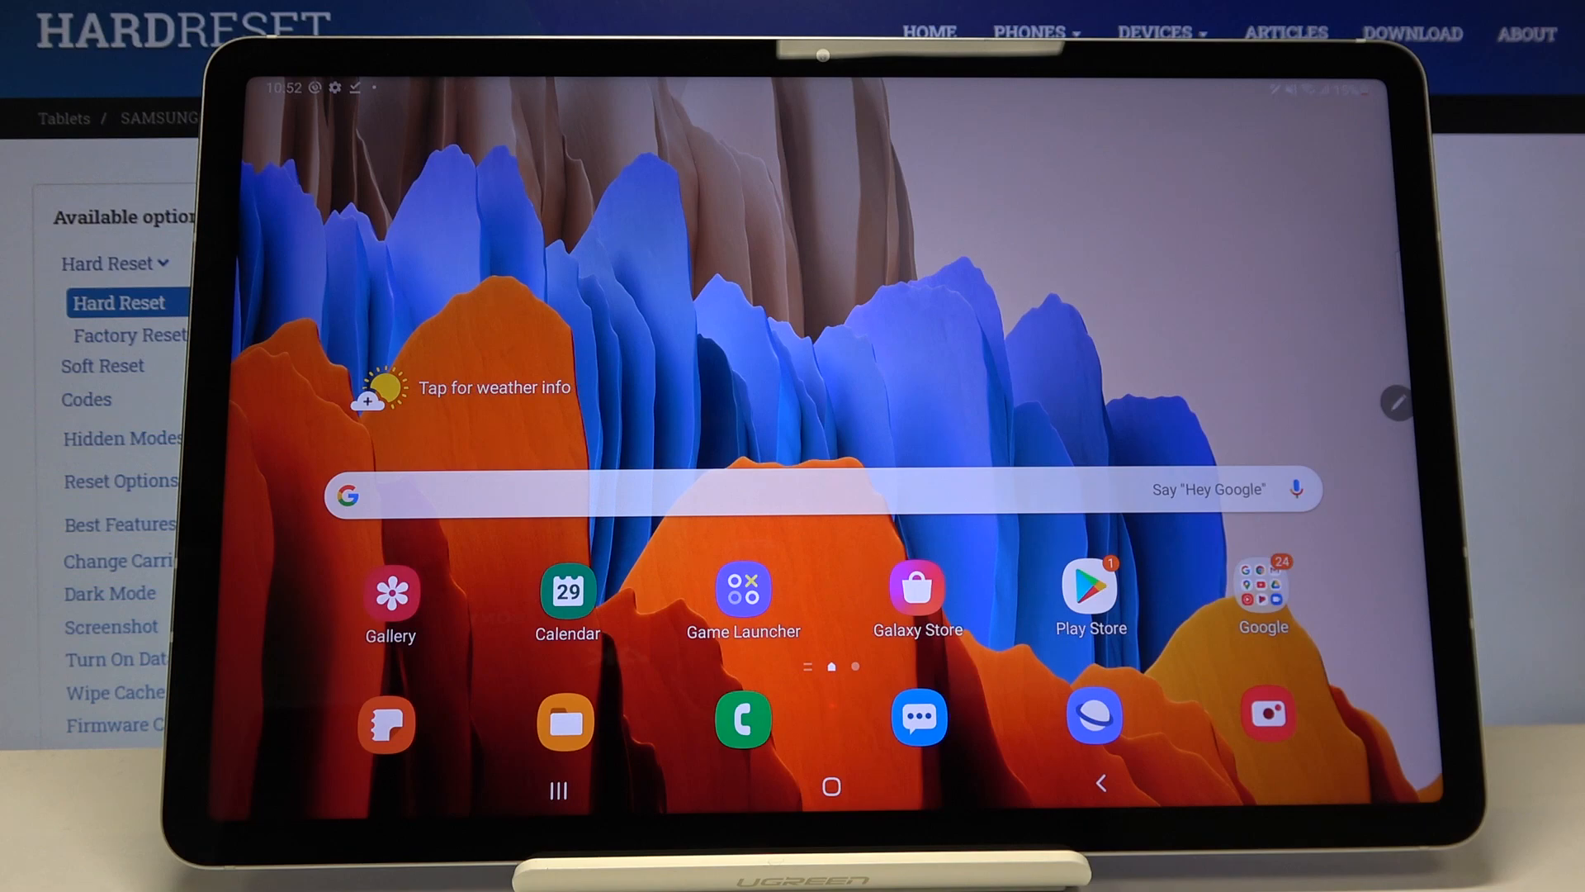
Launch Phone, glance at Places, return to Recents and reach the call settings via the more-options menu
left_click(743, 720)
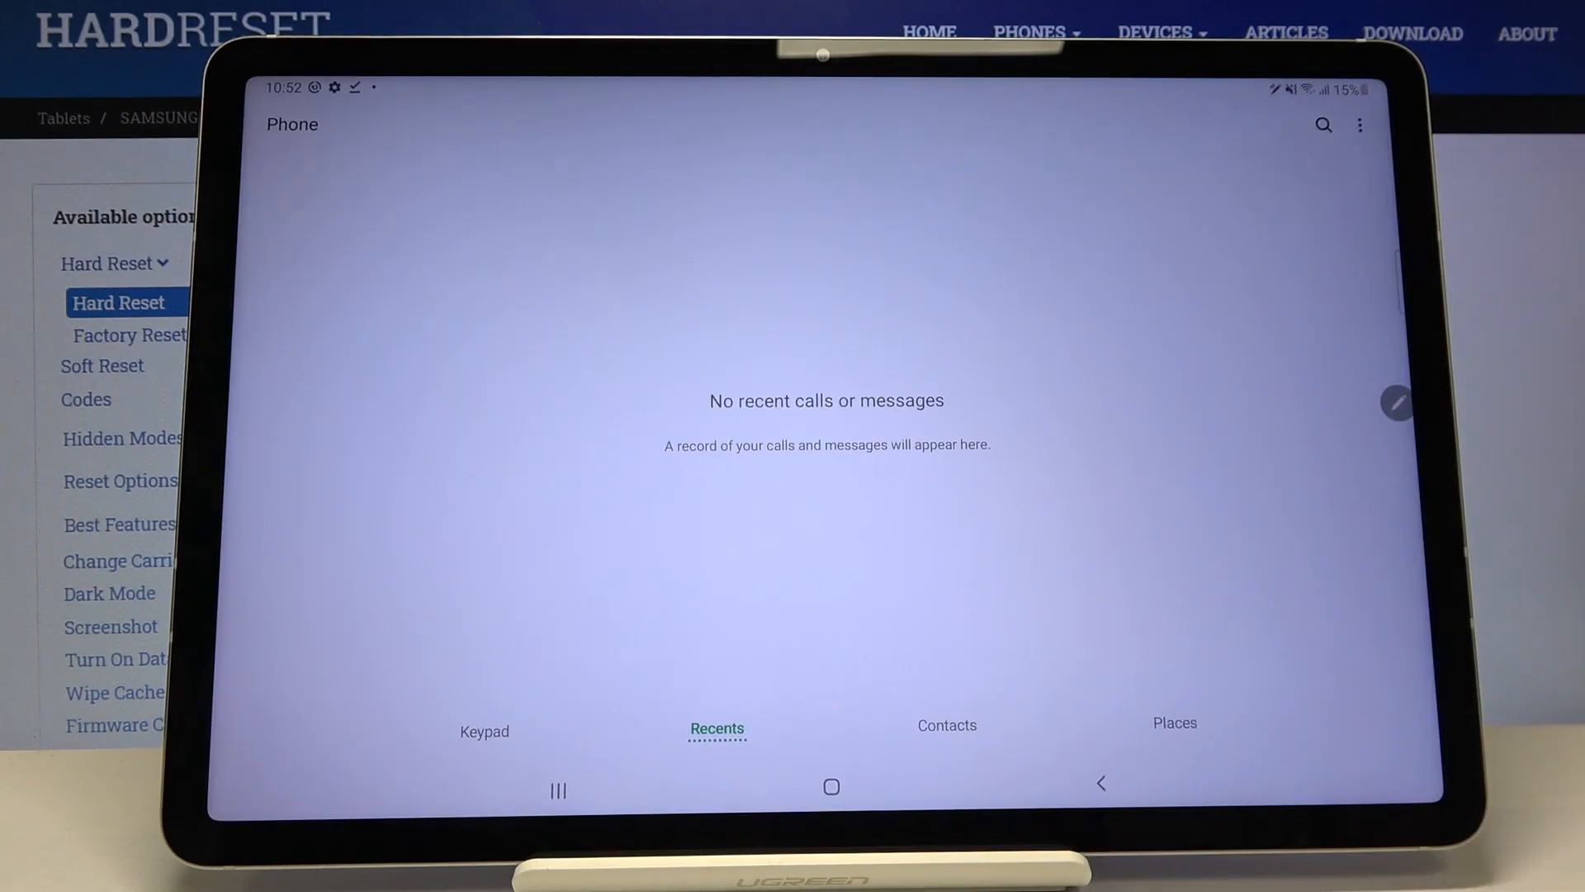
left_click(482, 730)
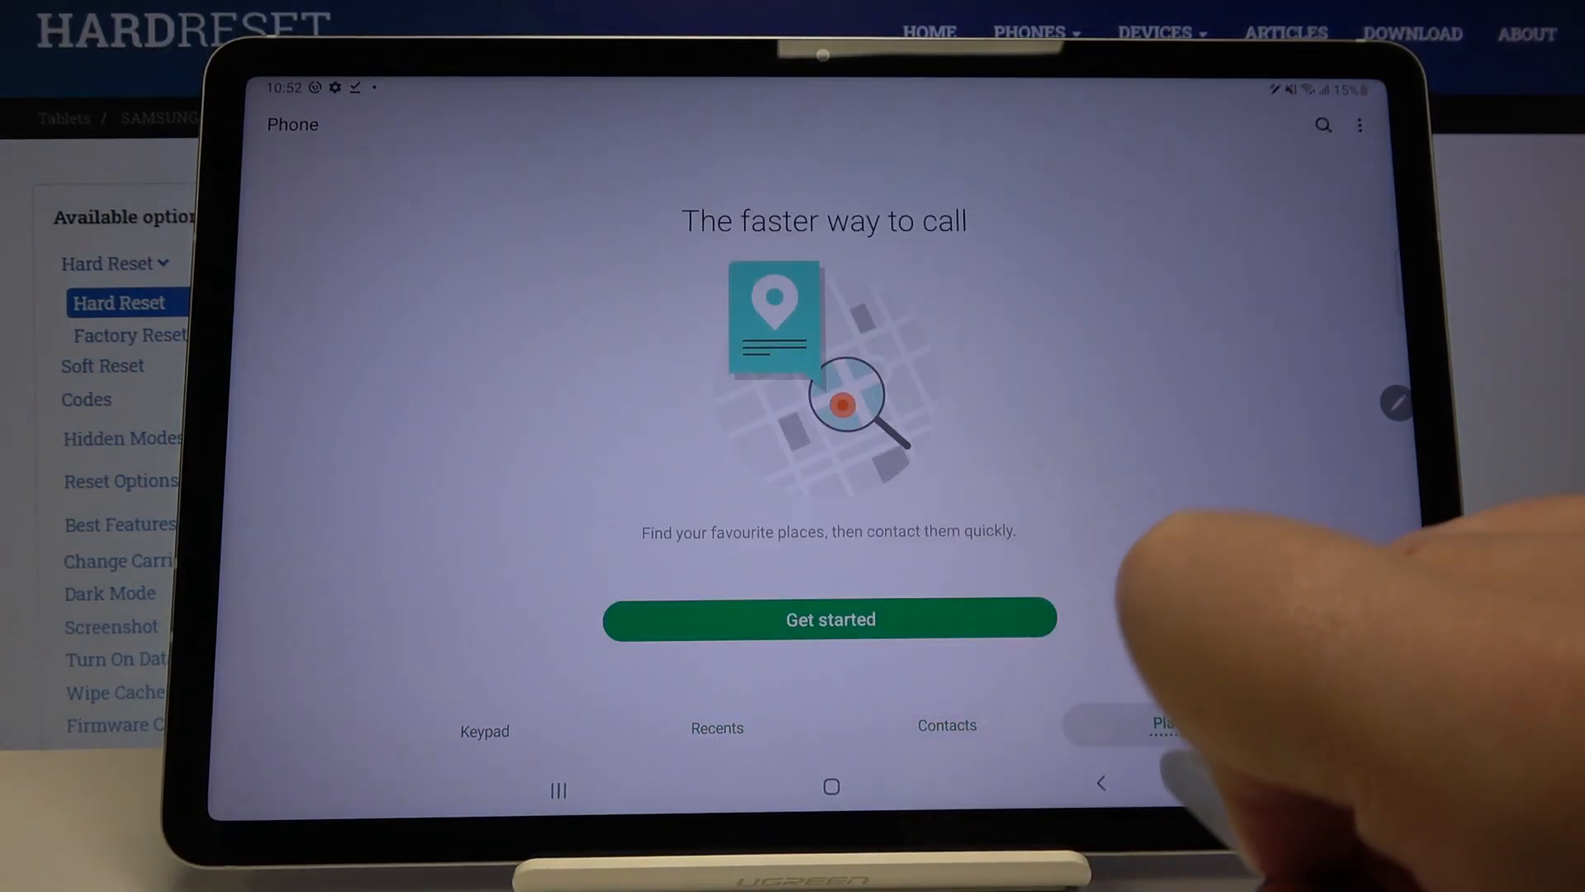
left_click(717, 729)
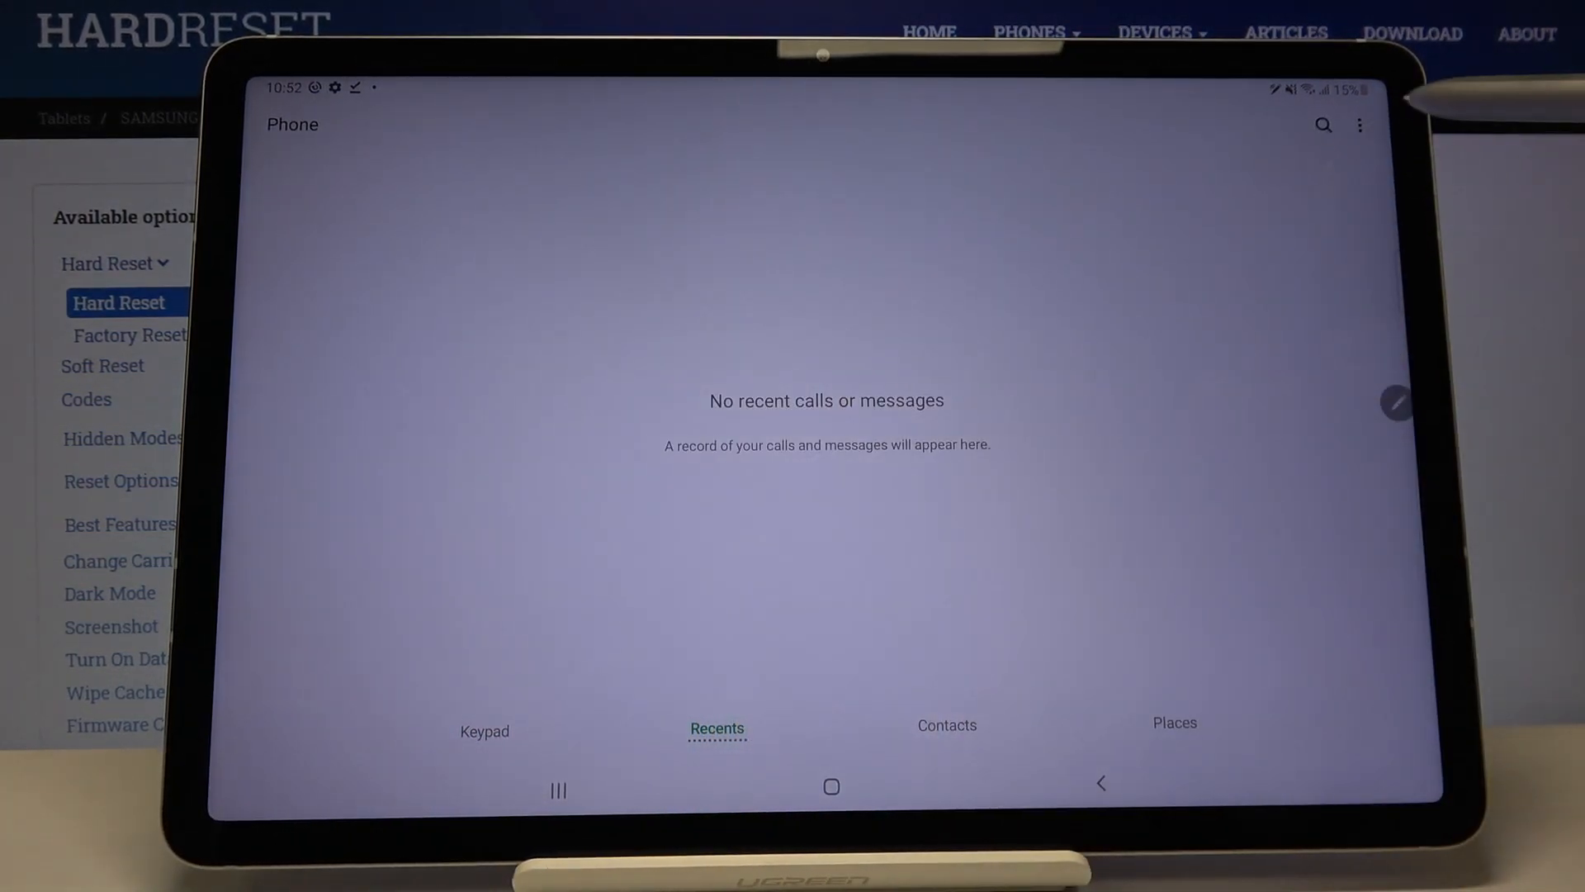
left_click(1361, 125)
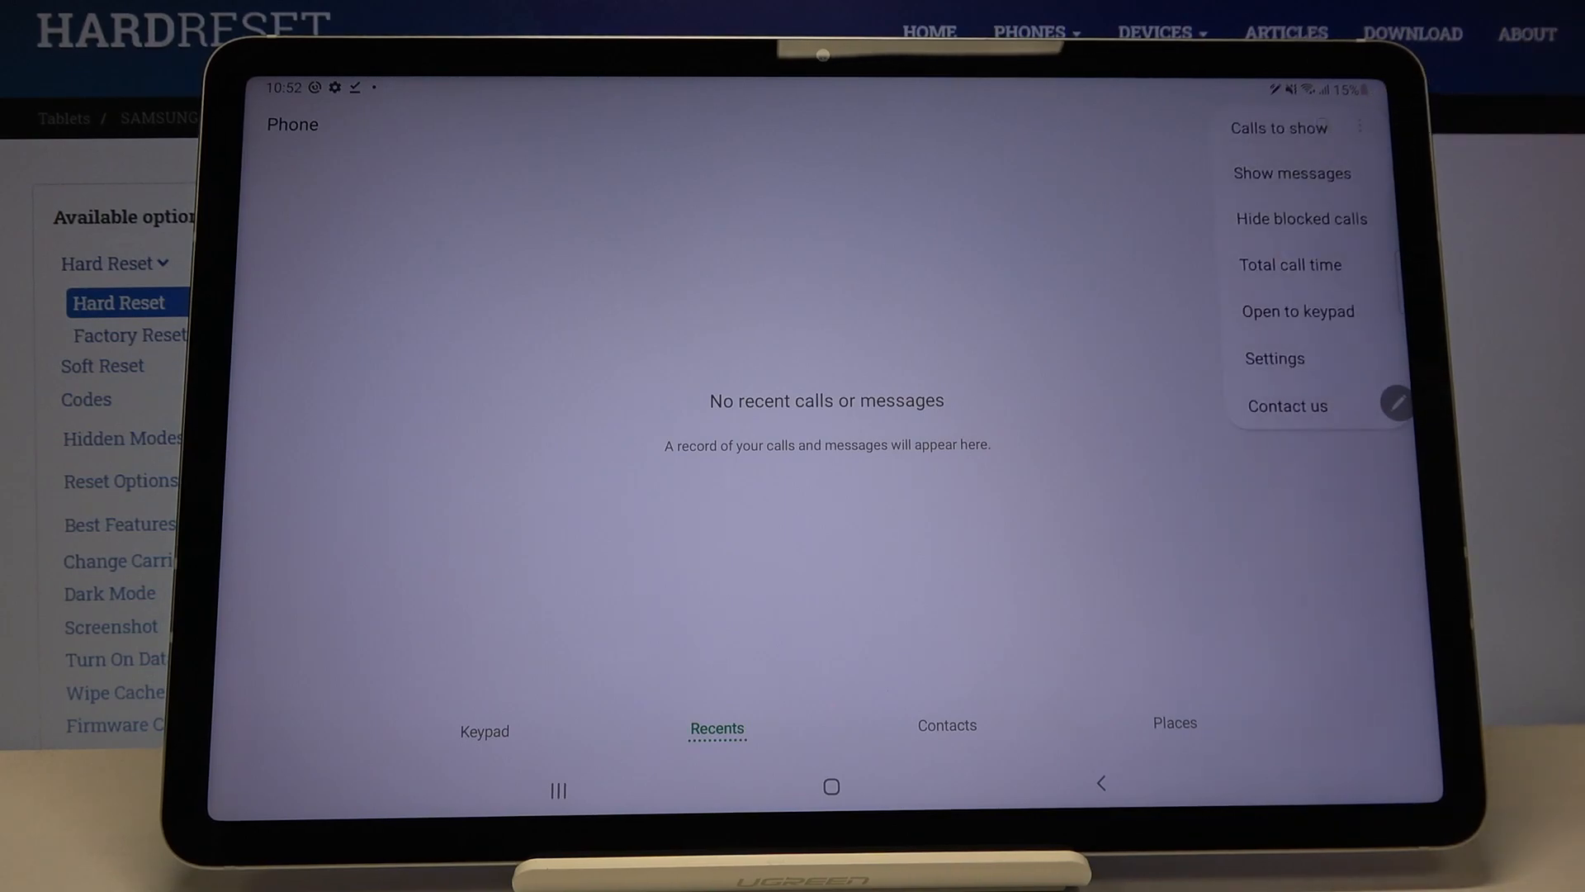
left_click(1275, 359)
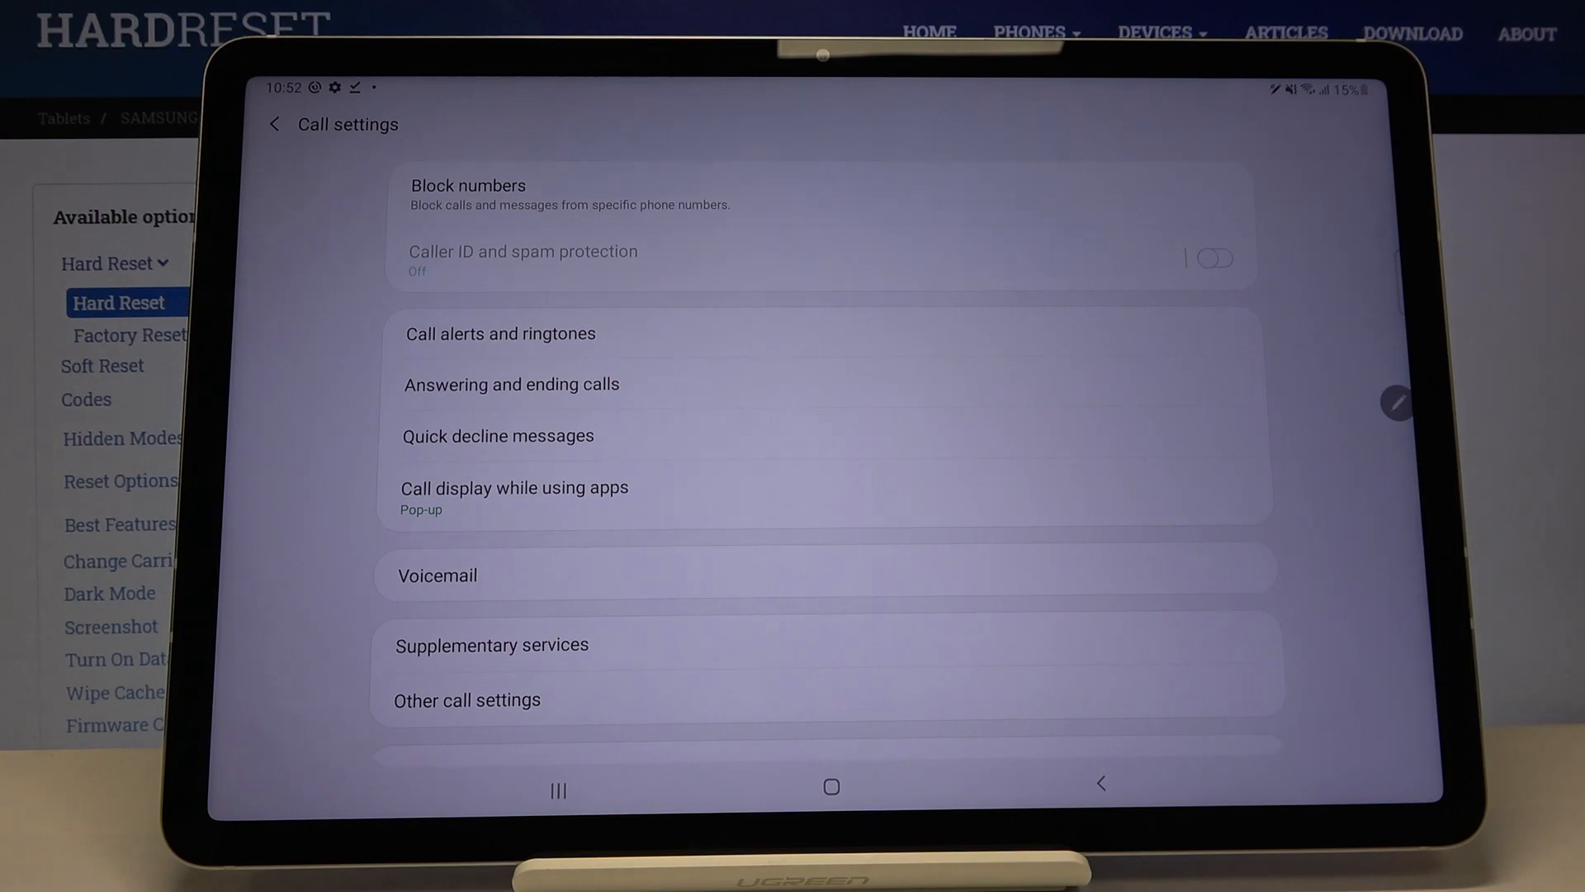
In Block numbers, enable Block unknown/hidden numbers and start choosing numbers from Contacts
left_click(467, 185)
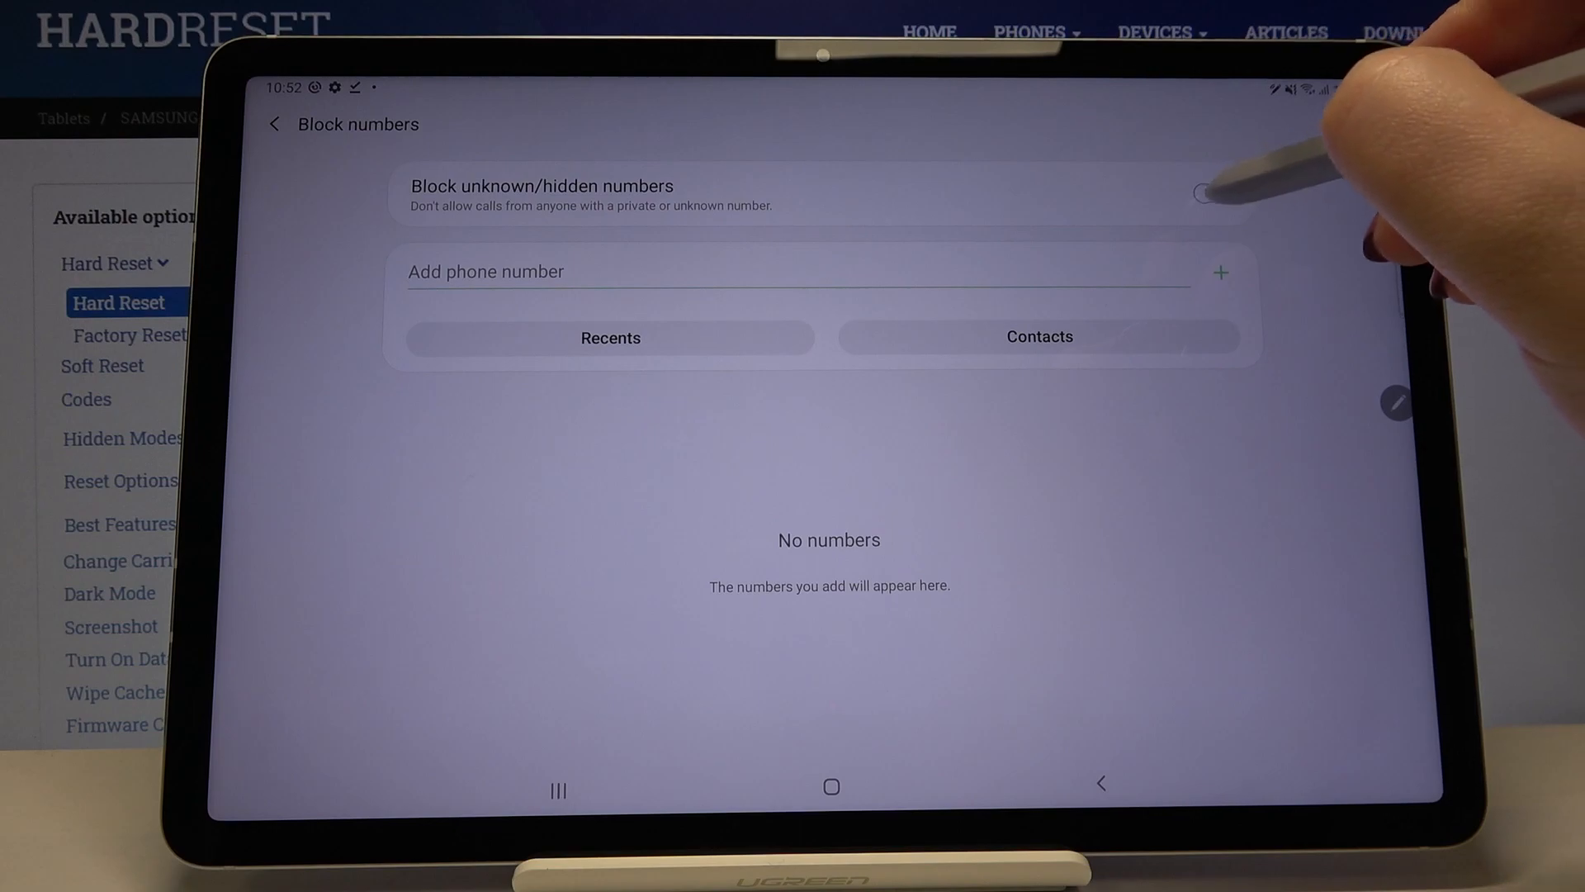
left_click(1207, 192)
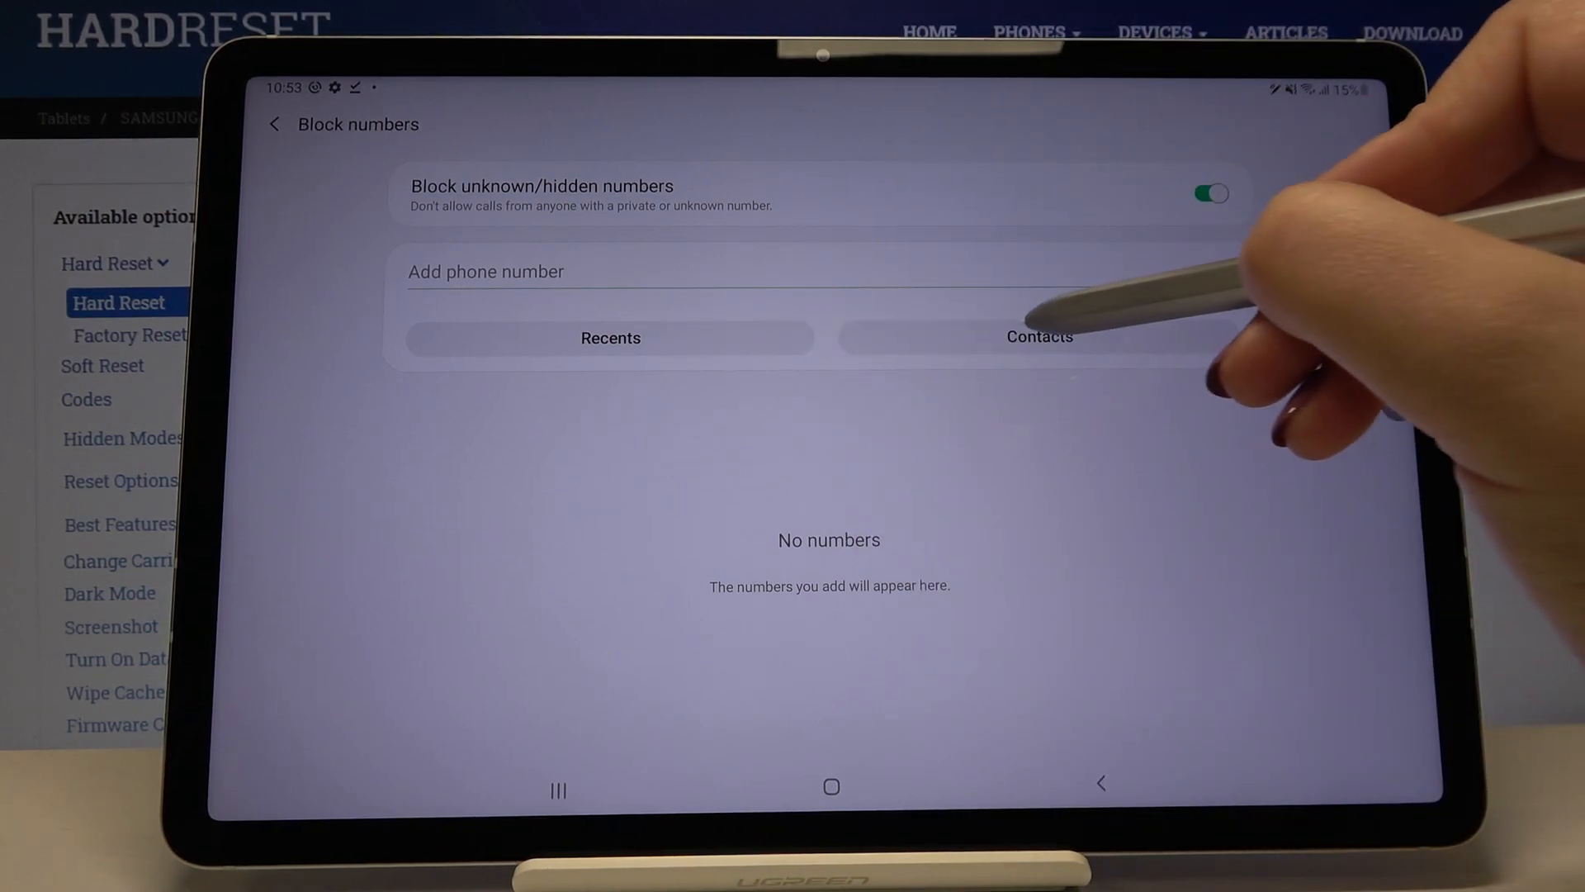
left_click(1040, 337)
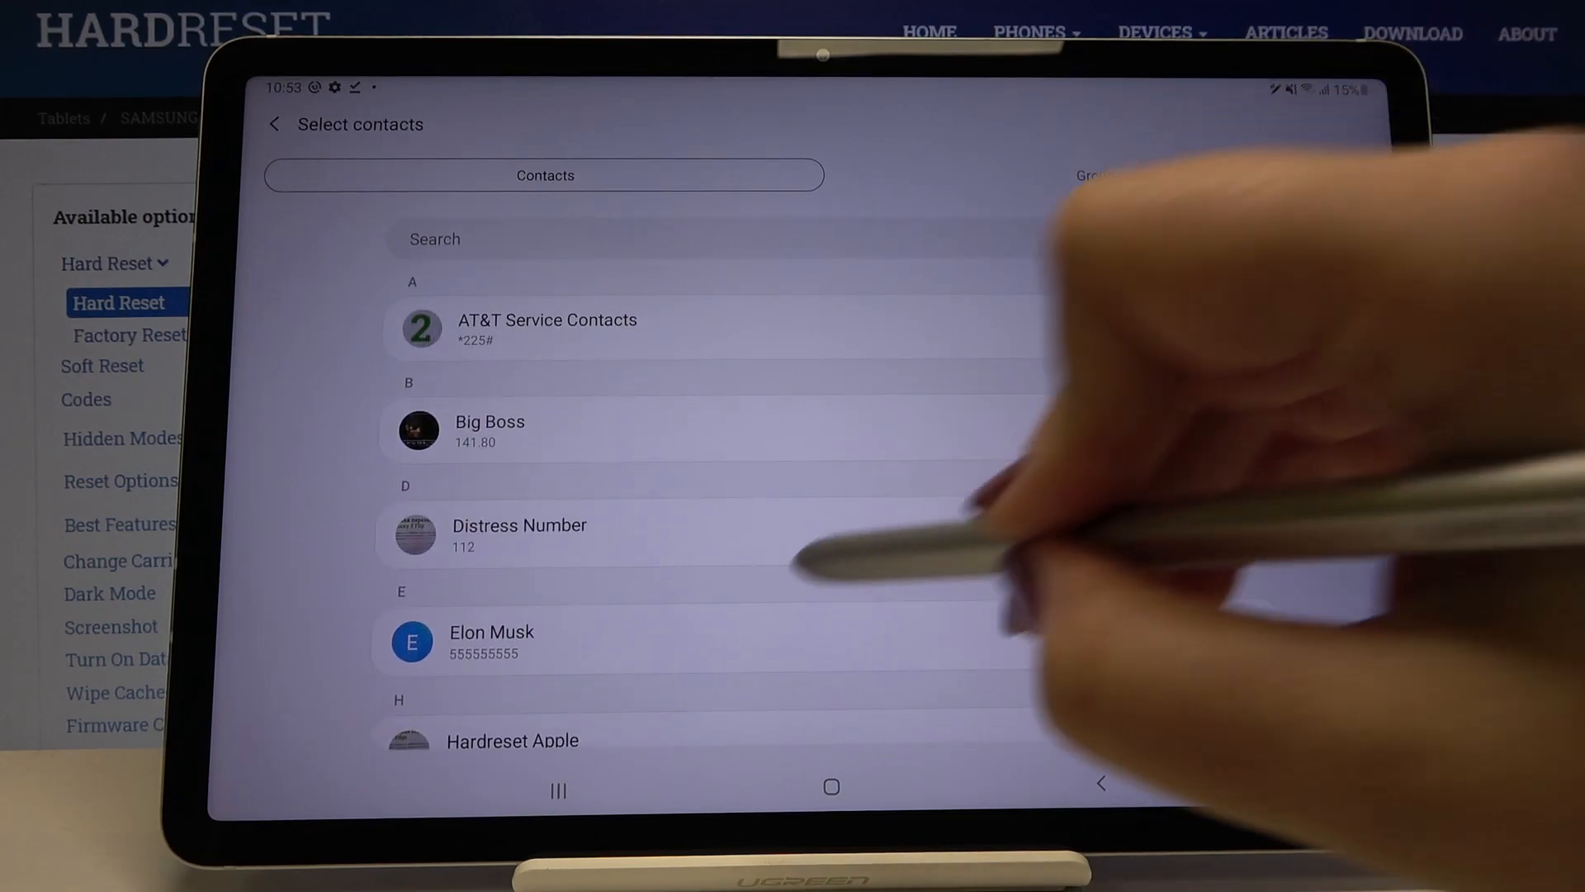
scroll("down", 3)
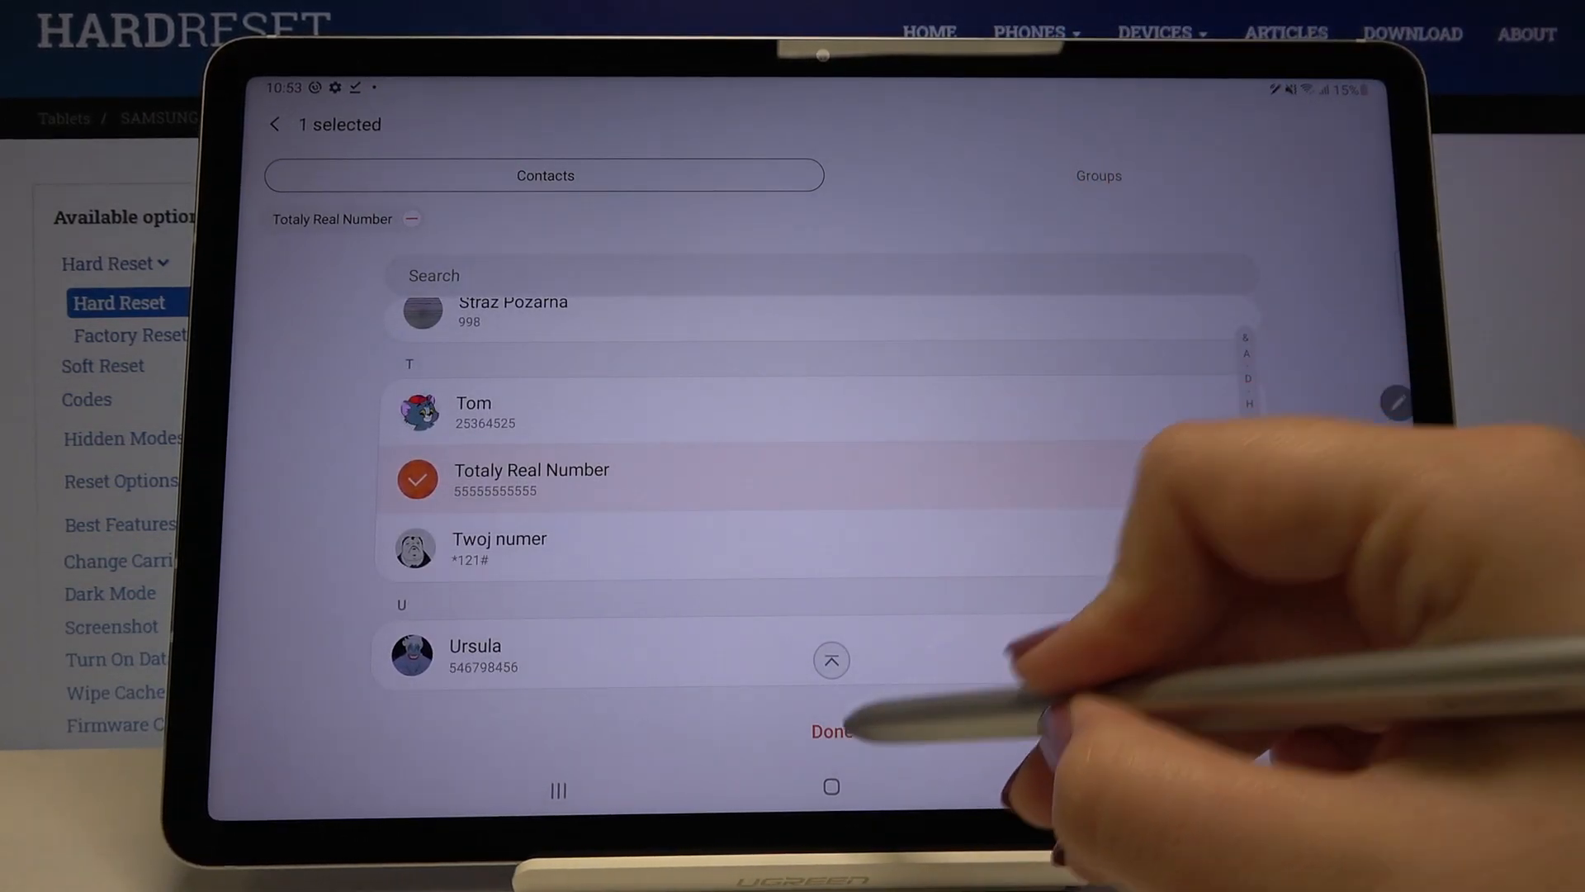
left_click(833, 731)
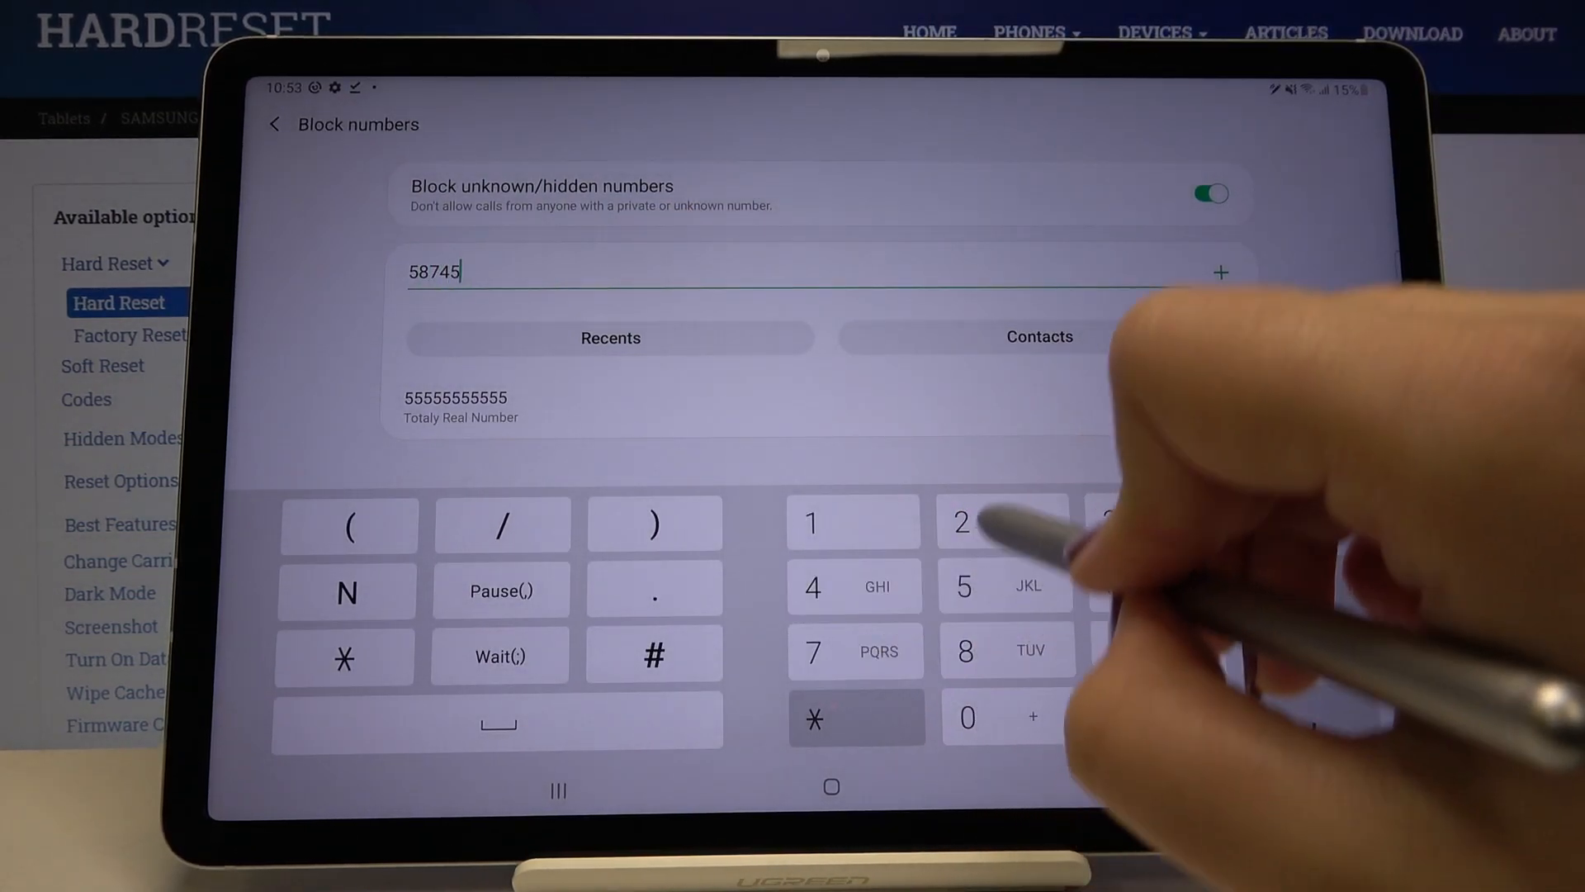
type("214521254")
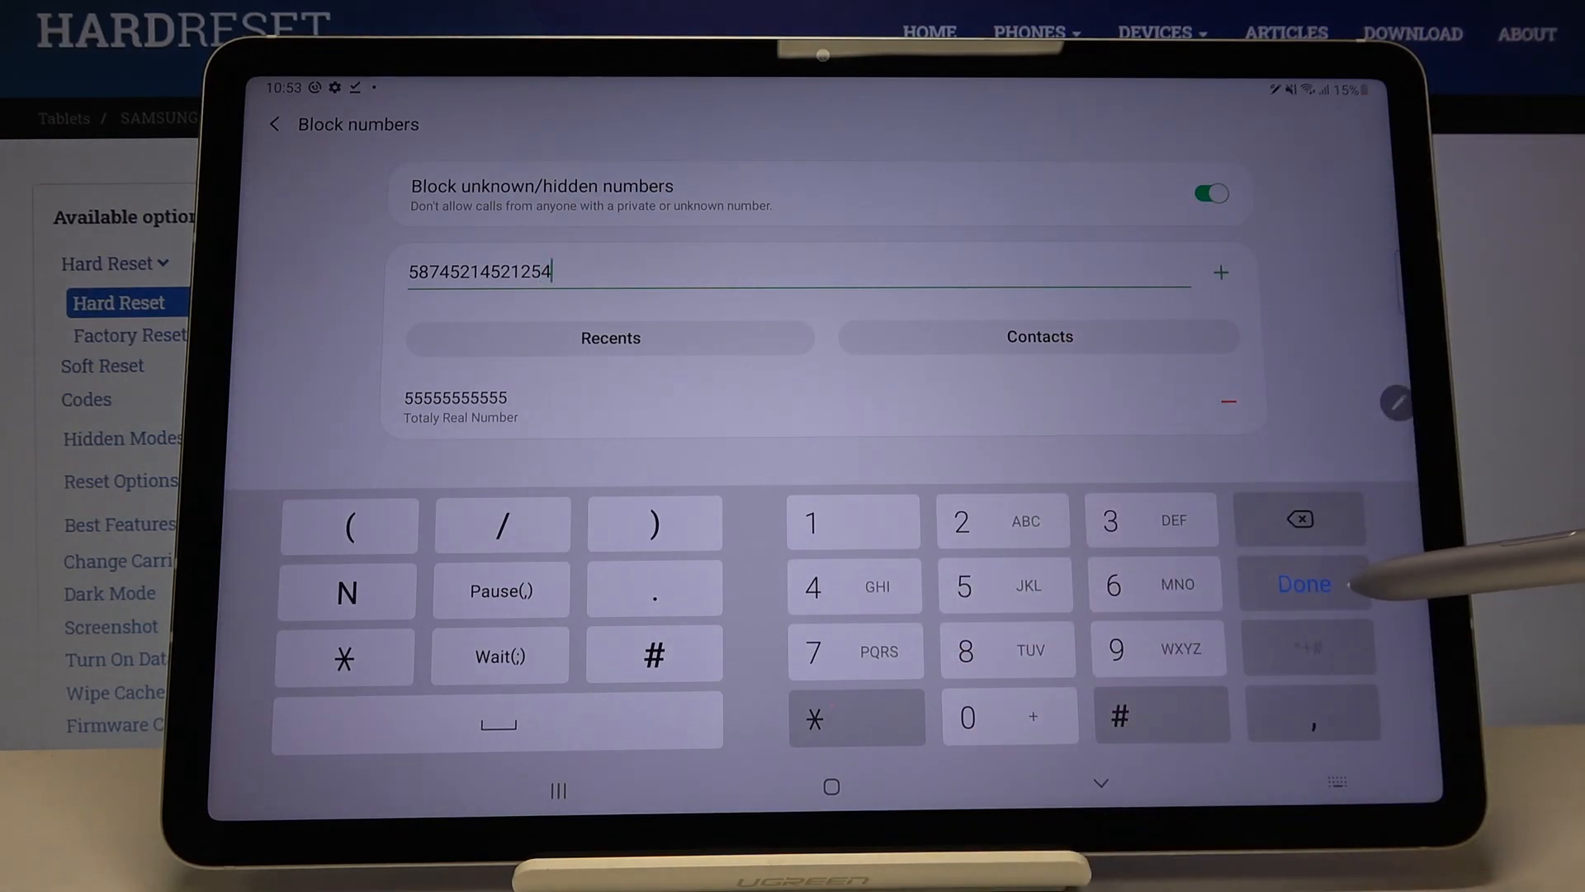
left_click(1304, 584)
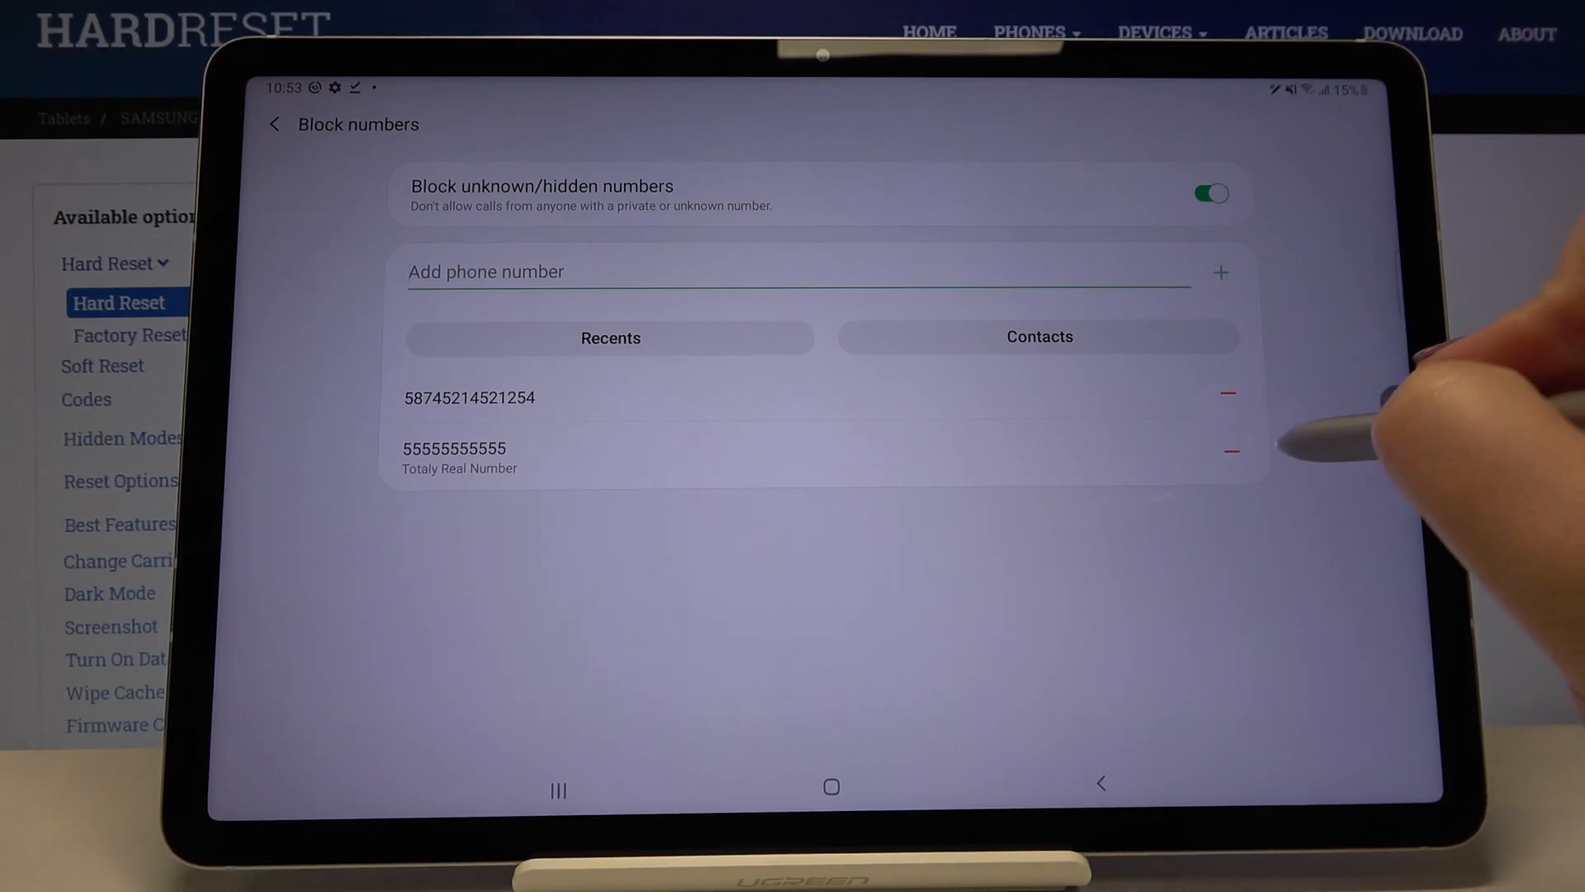
left_click(1228, 446)
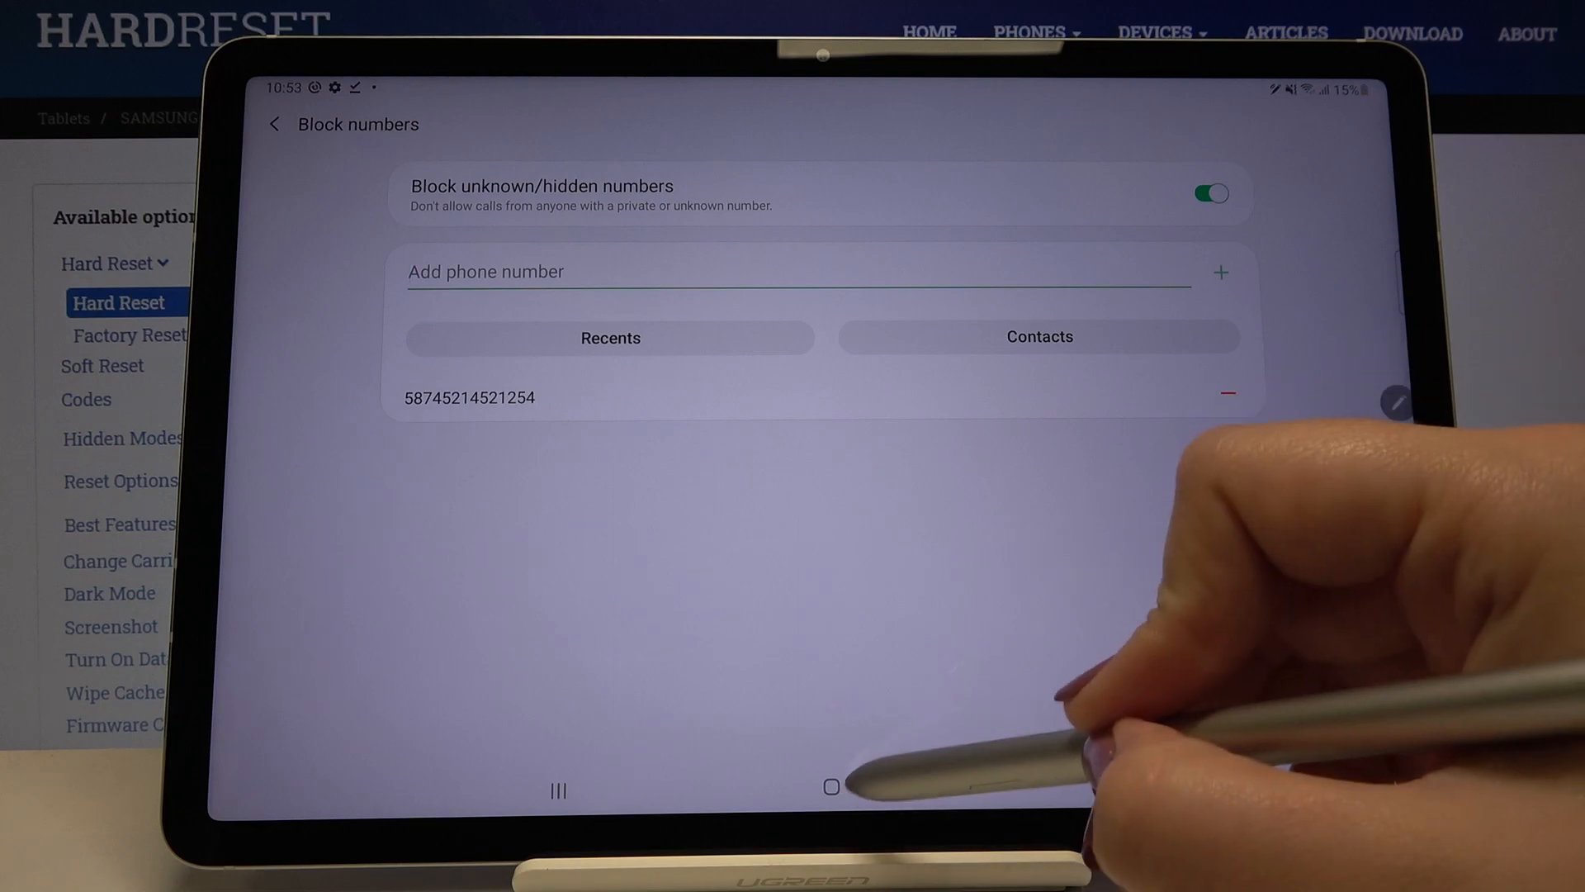
left_click(831, 786)
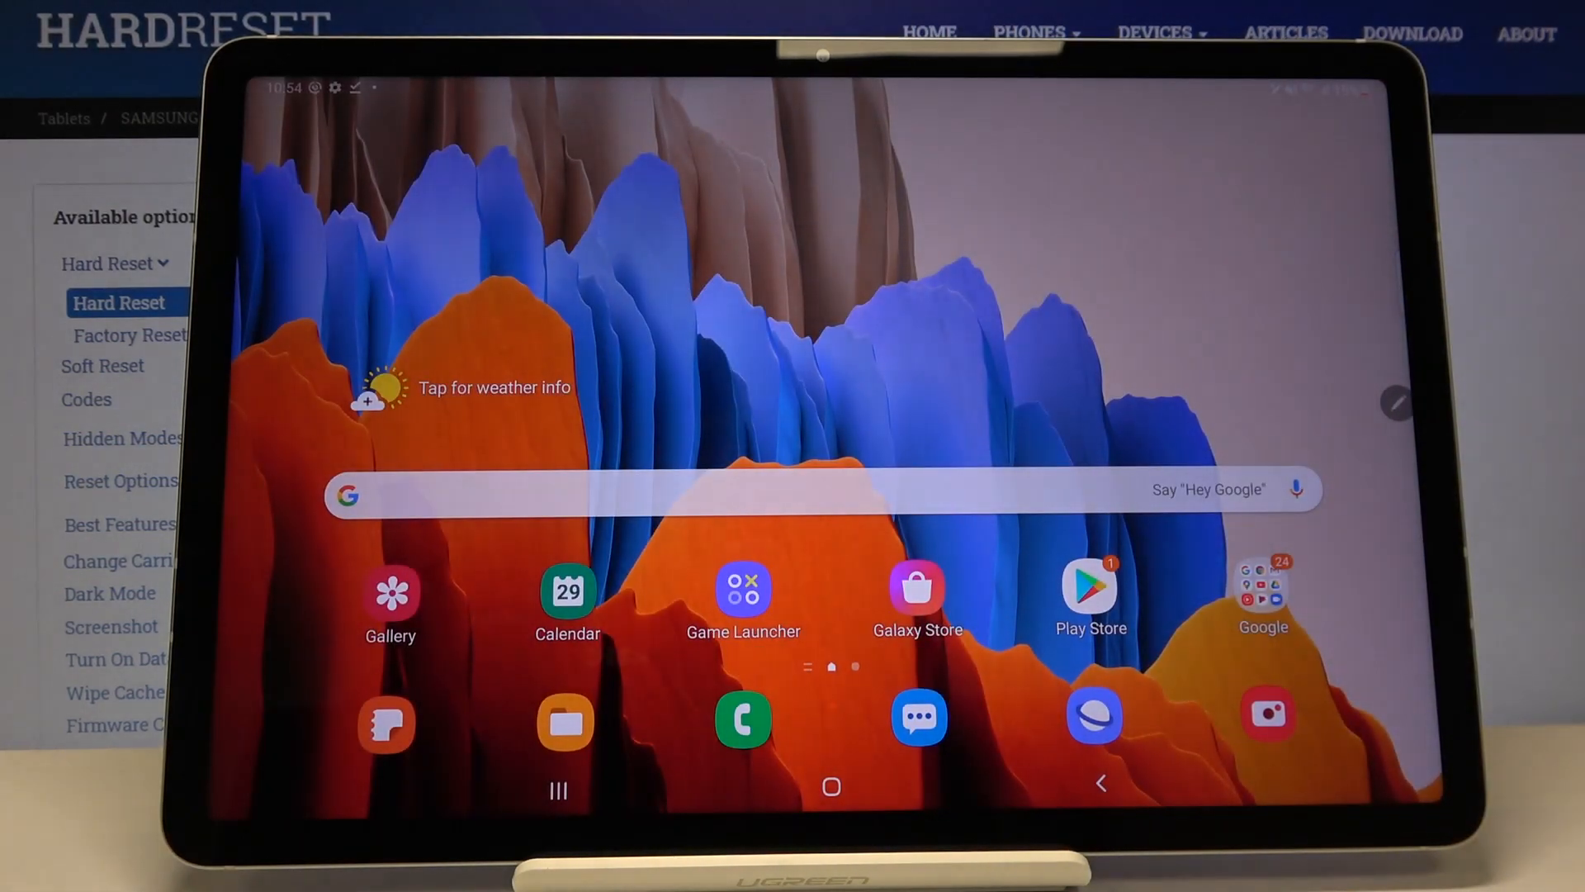